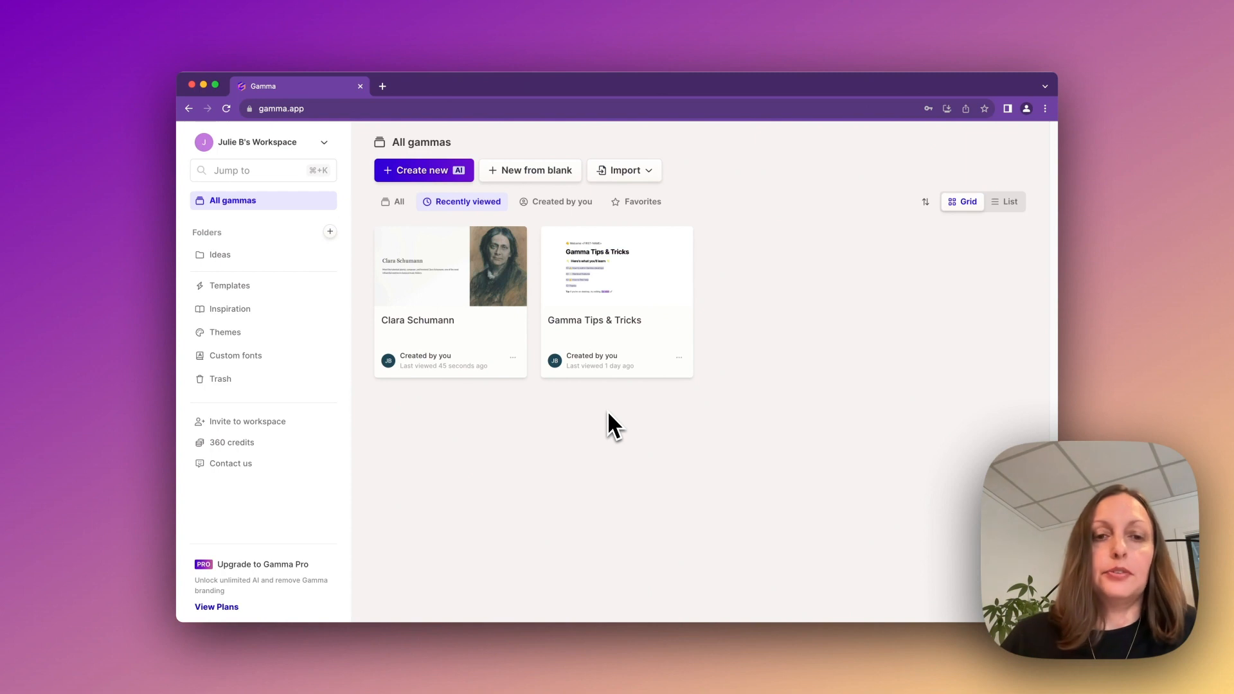
pyautogui.moveTo(515, 407)
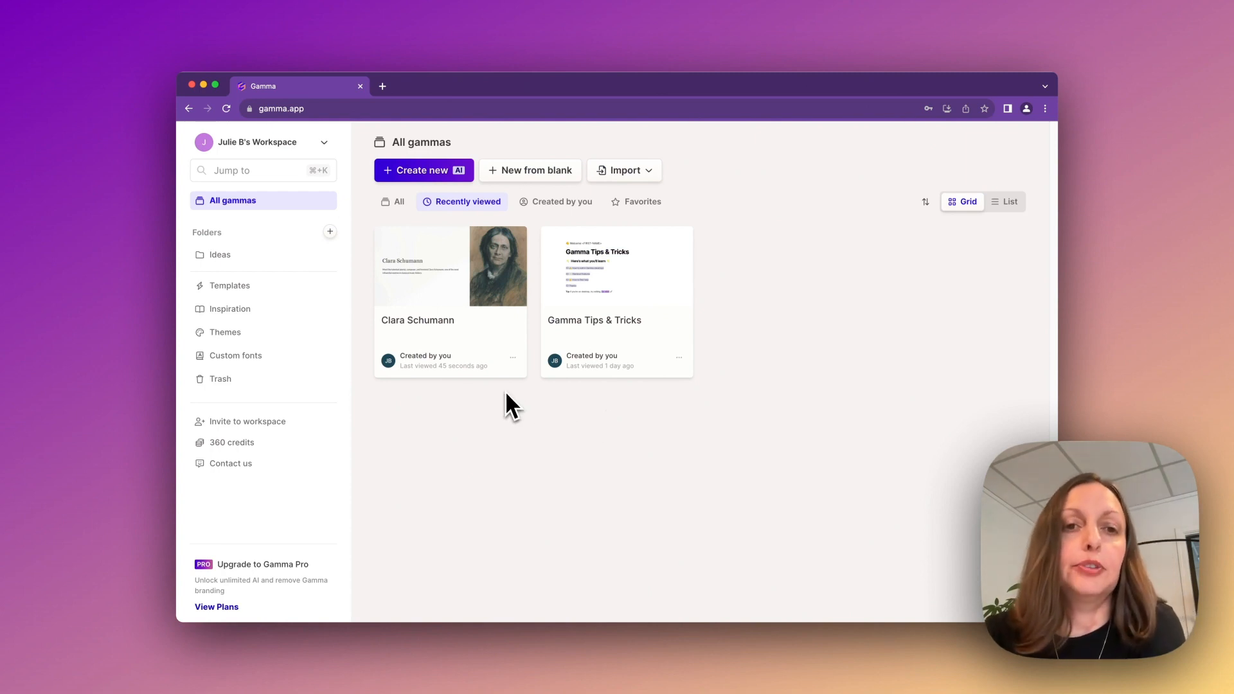
pyautogui.moveTo(504, 416)
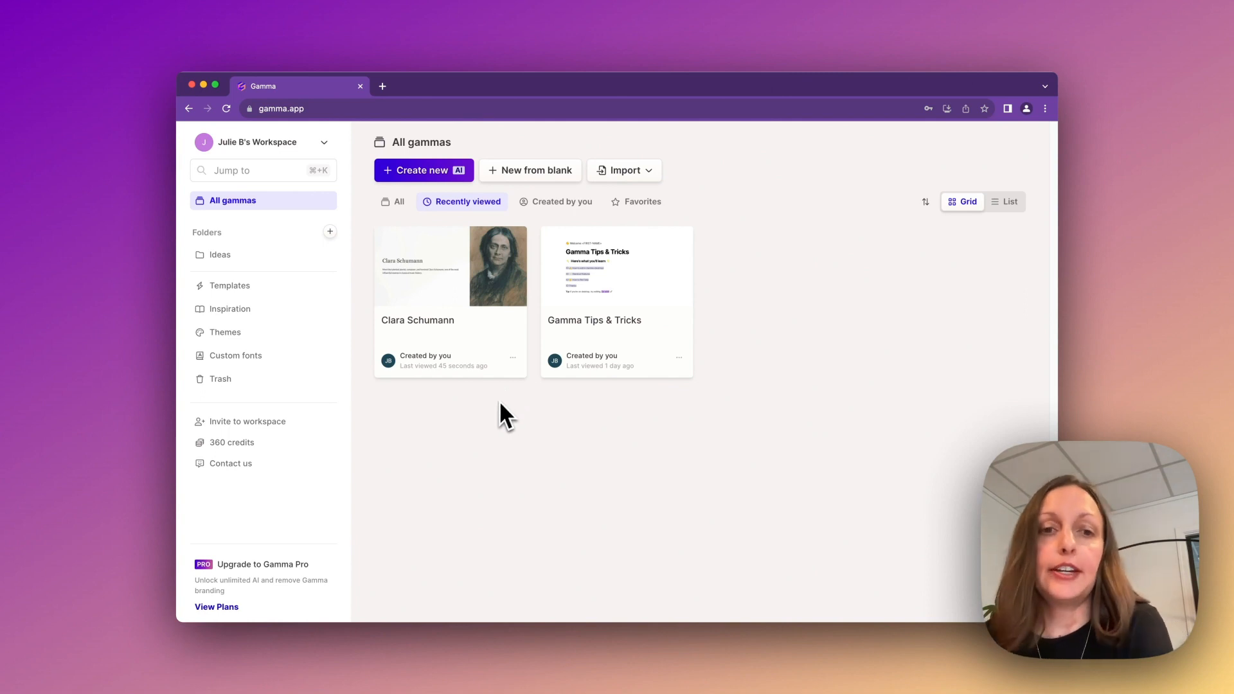
# Open the Clara Schumann deck from the All gammas page.
pyautogui.click(513, 359)
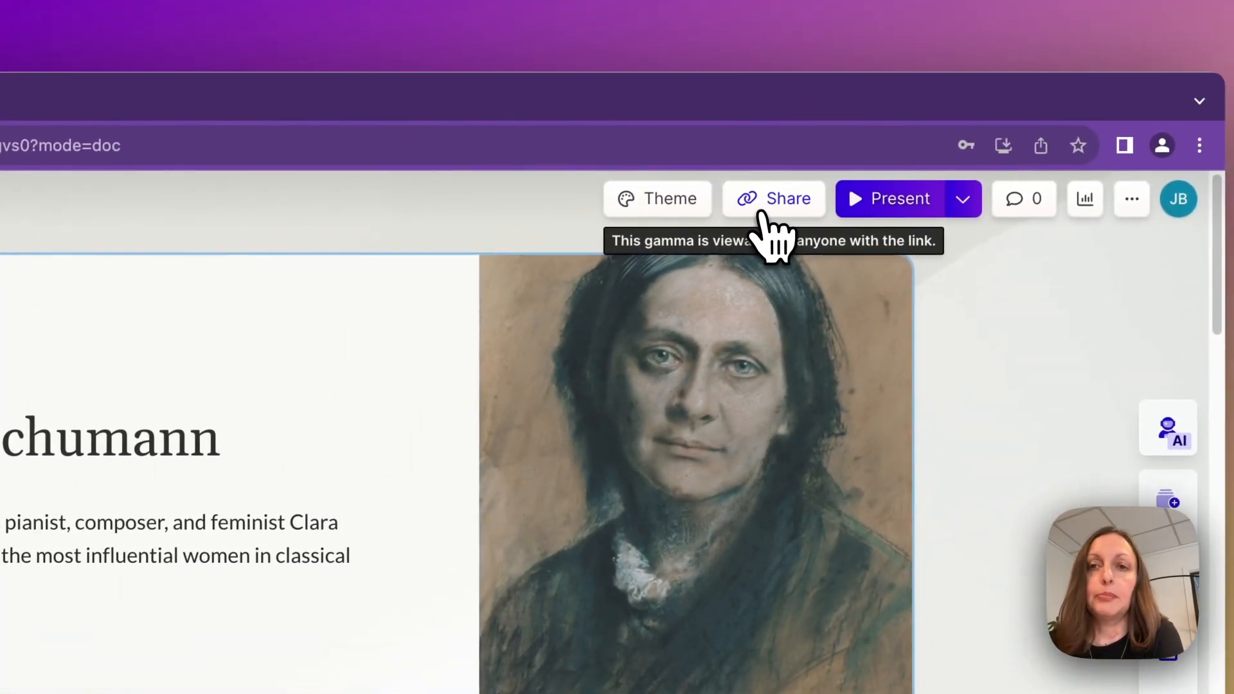
pyautogui.click(787, 198)
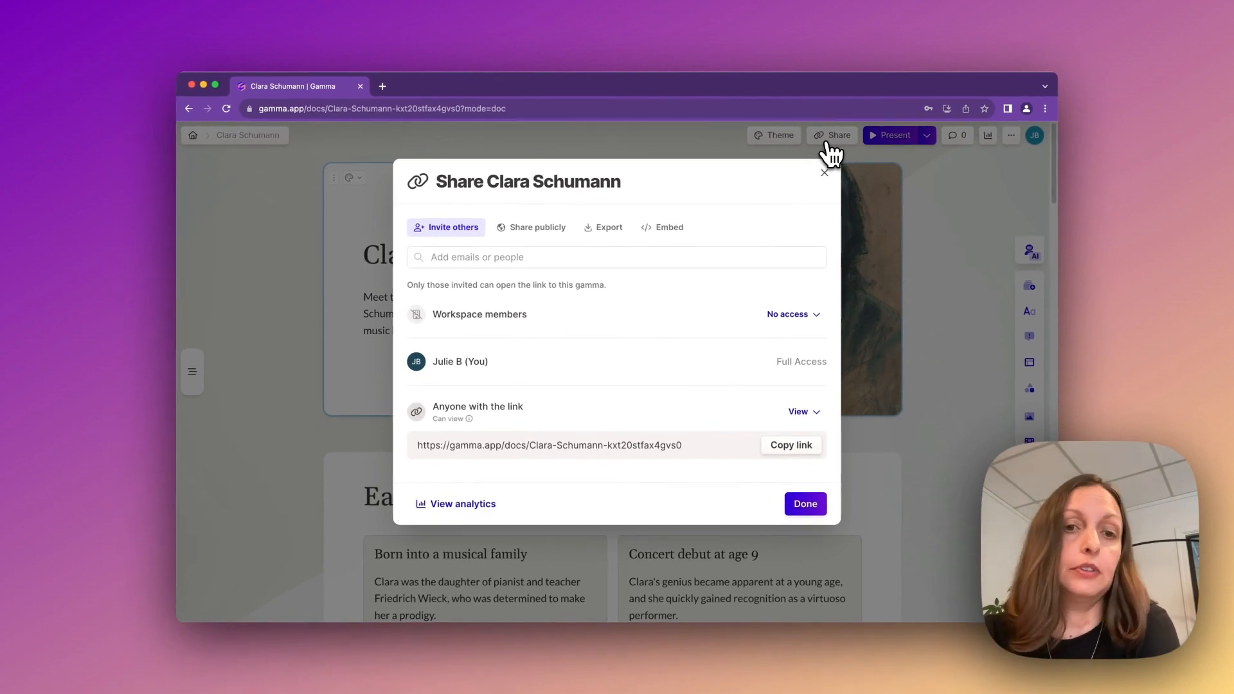
pyautogui.moveTo(775, 263)
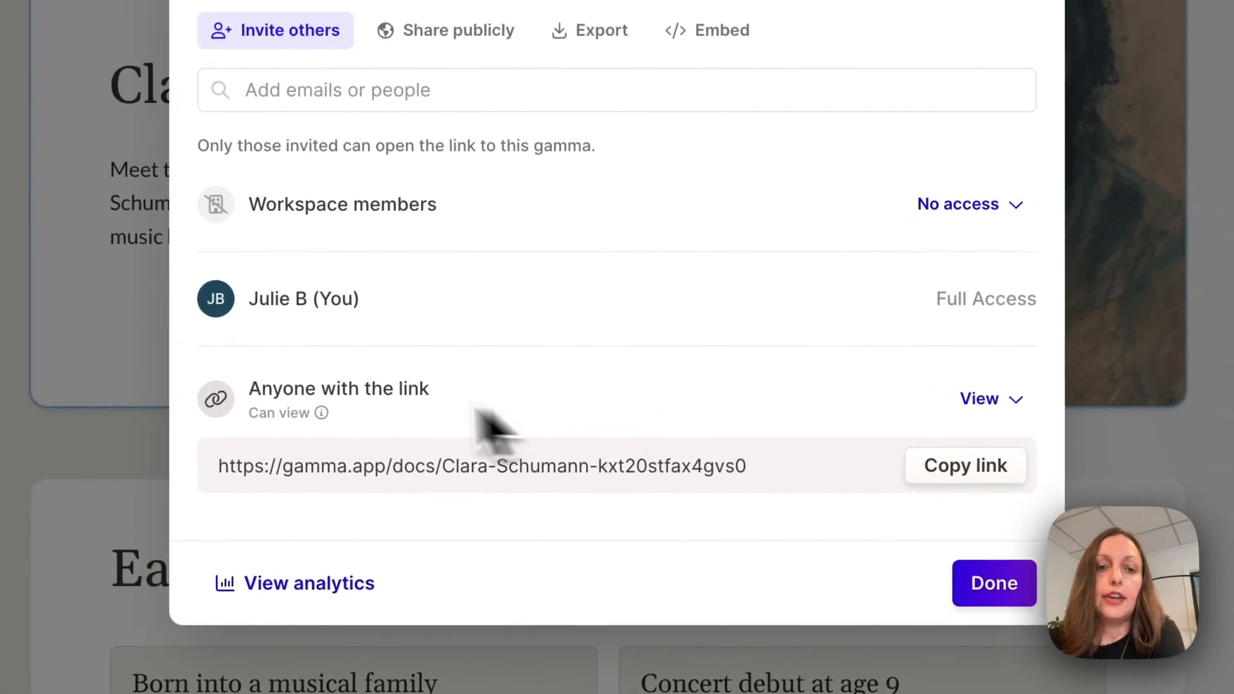
pyautogui.moveTo(980, 399)
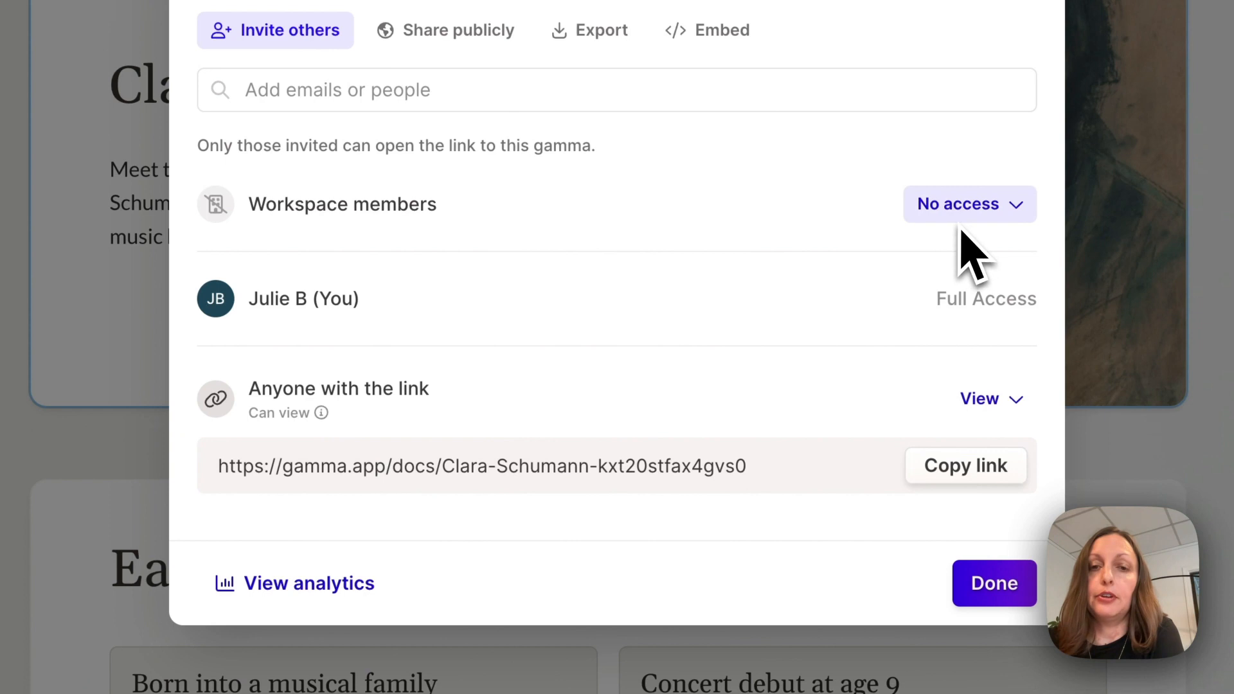
pyautogui.moveTo(548, 236)
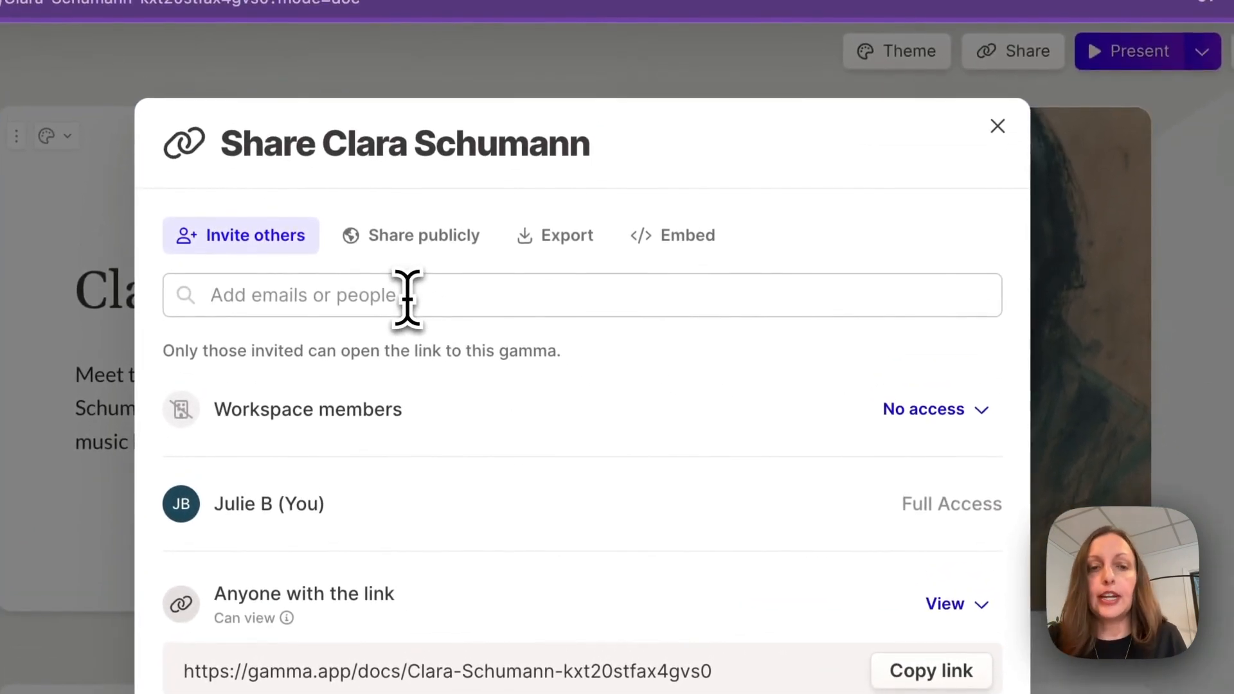
pyautogui.write('al')
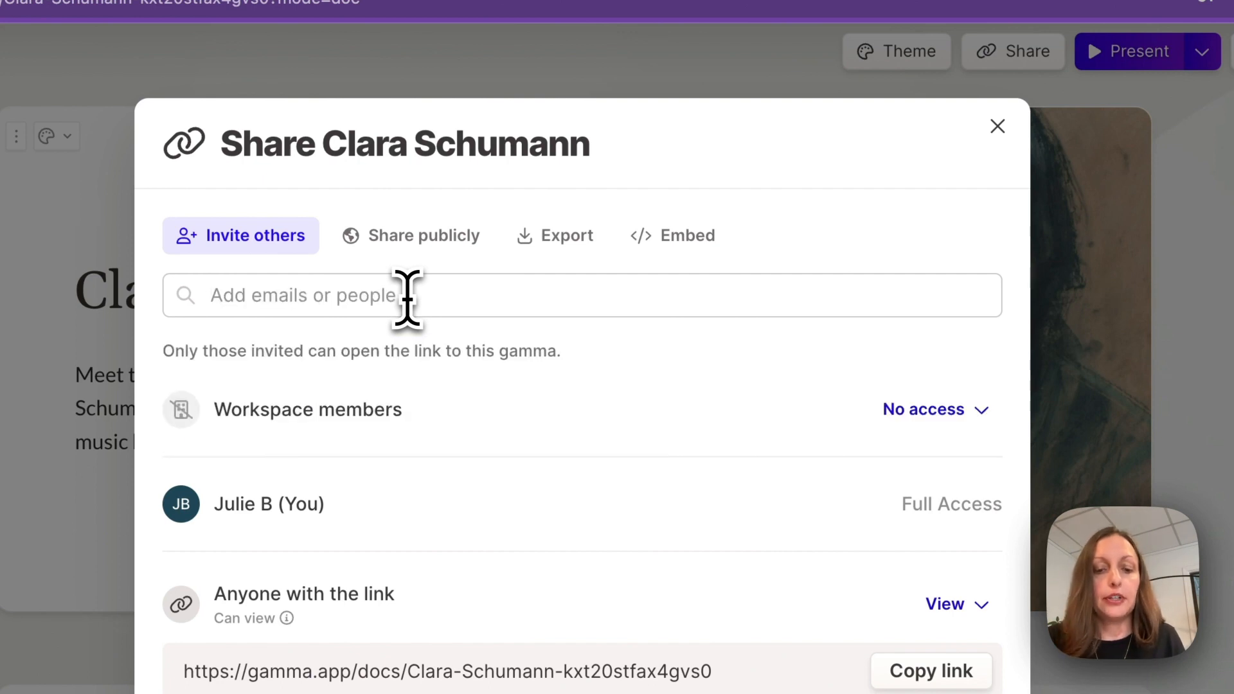
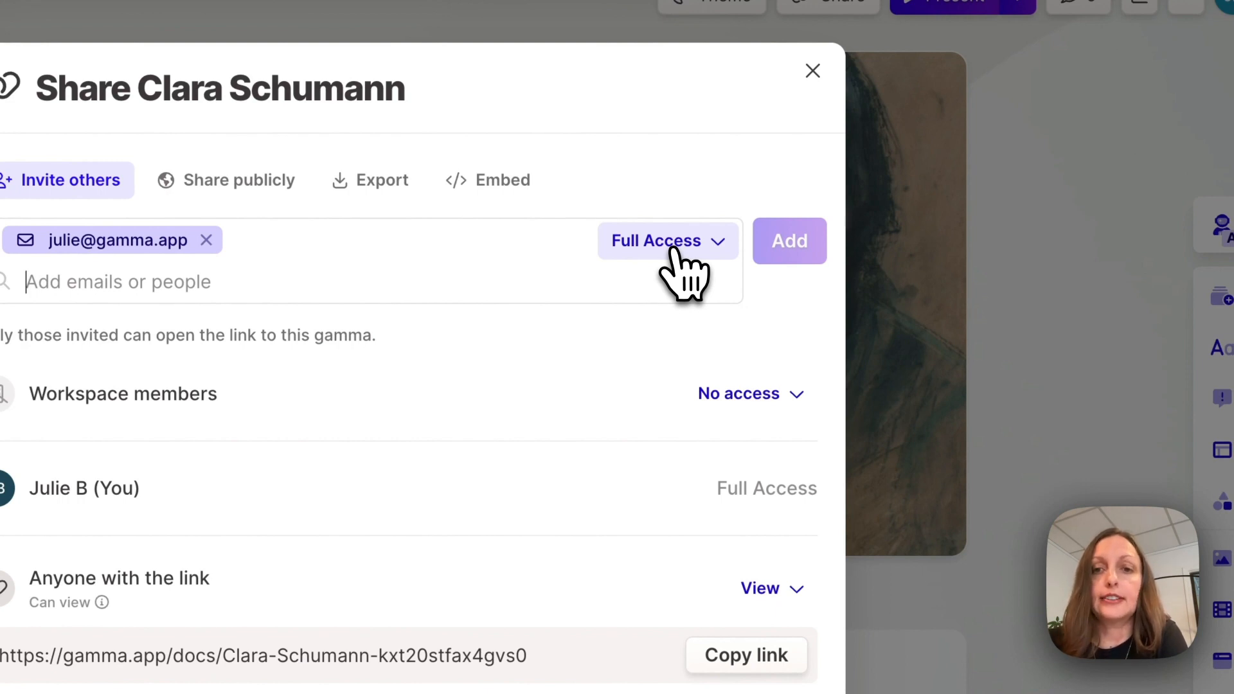
pyautogui.click(654, 240)
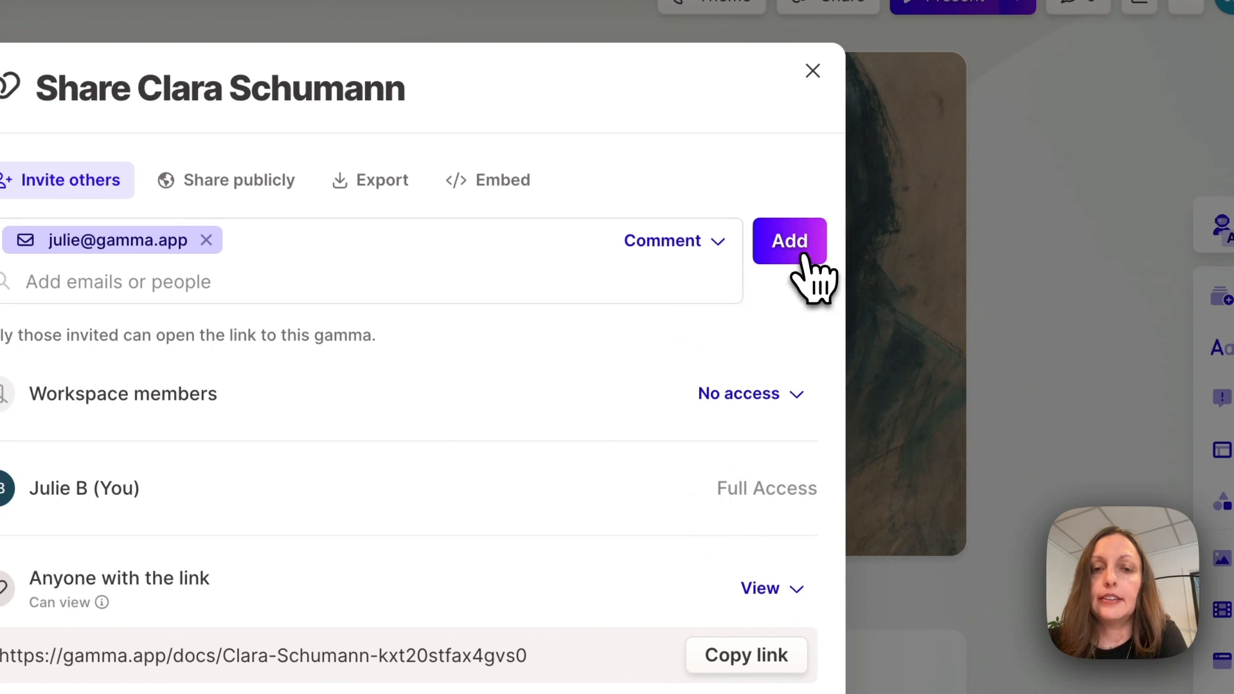
pyautogui.click(788, 241)
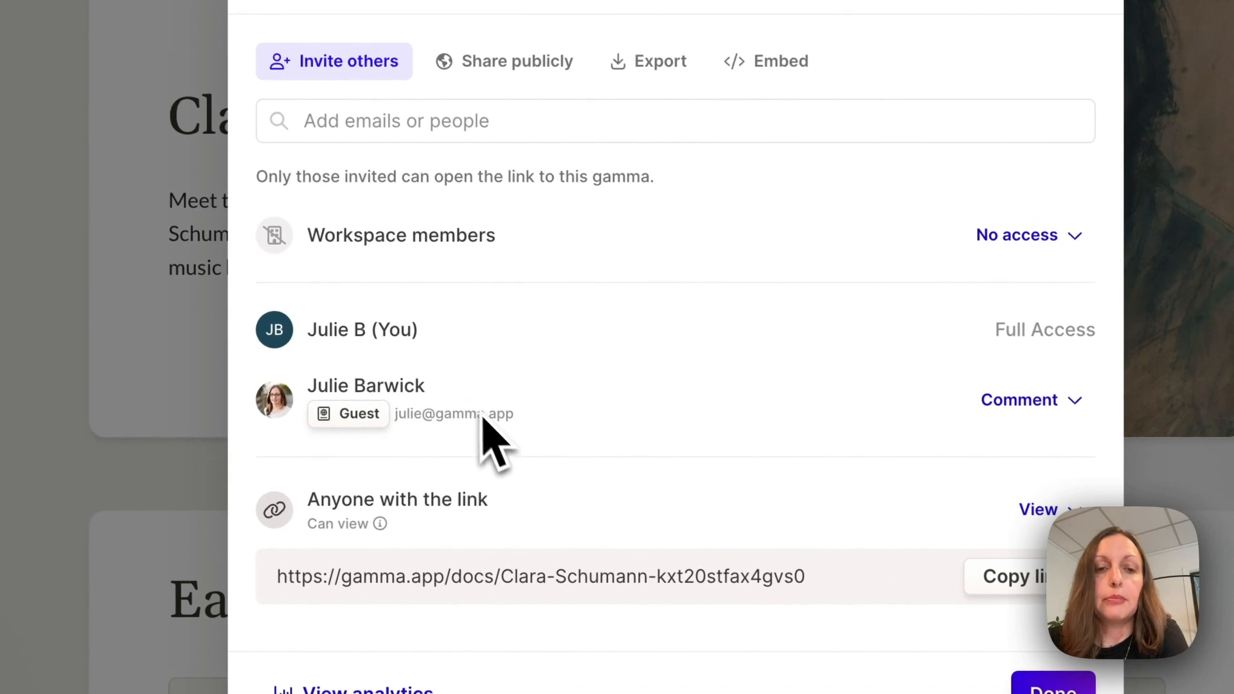
pyautogui.moveTo(503, 346)
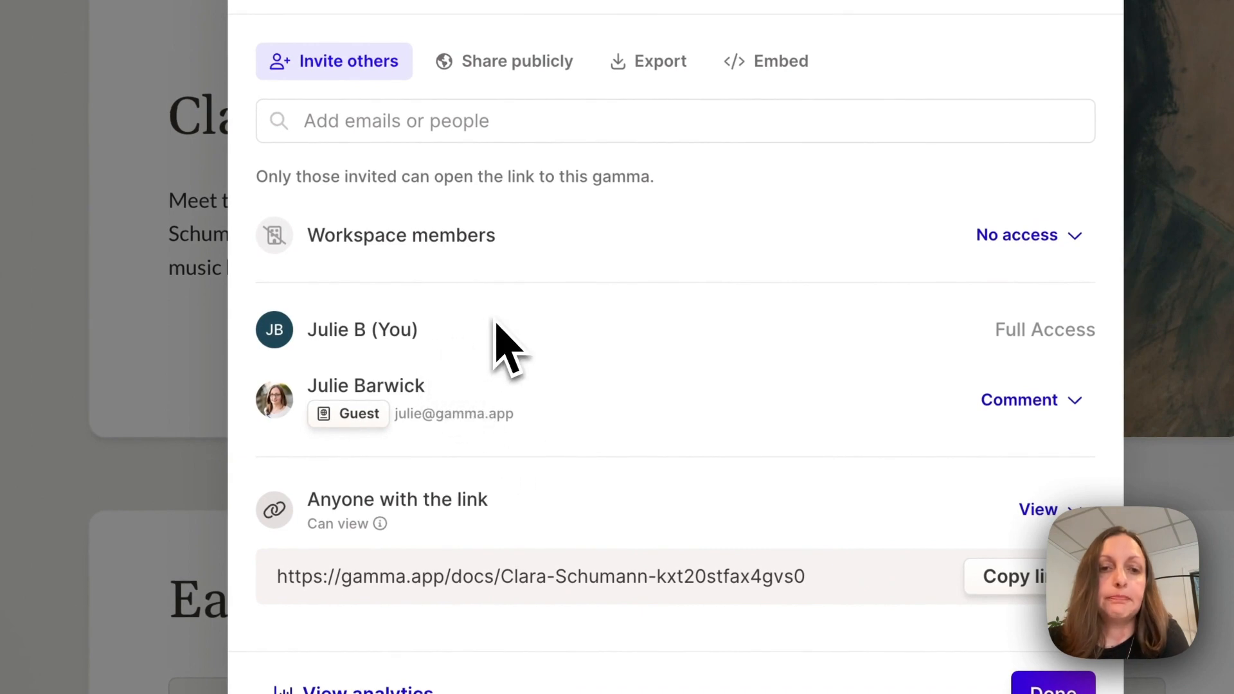
# Give workspace members full access and add the deck to the Ideas folder.
pyautogui.click(1015, 234)
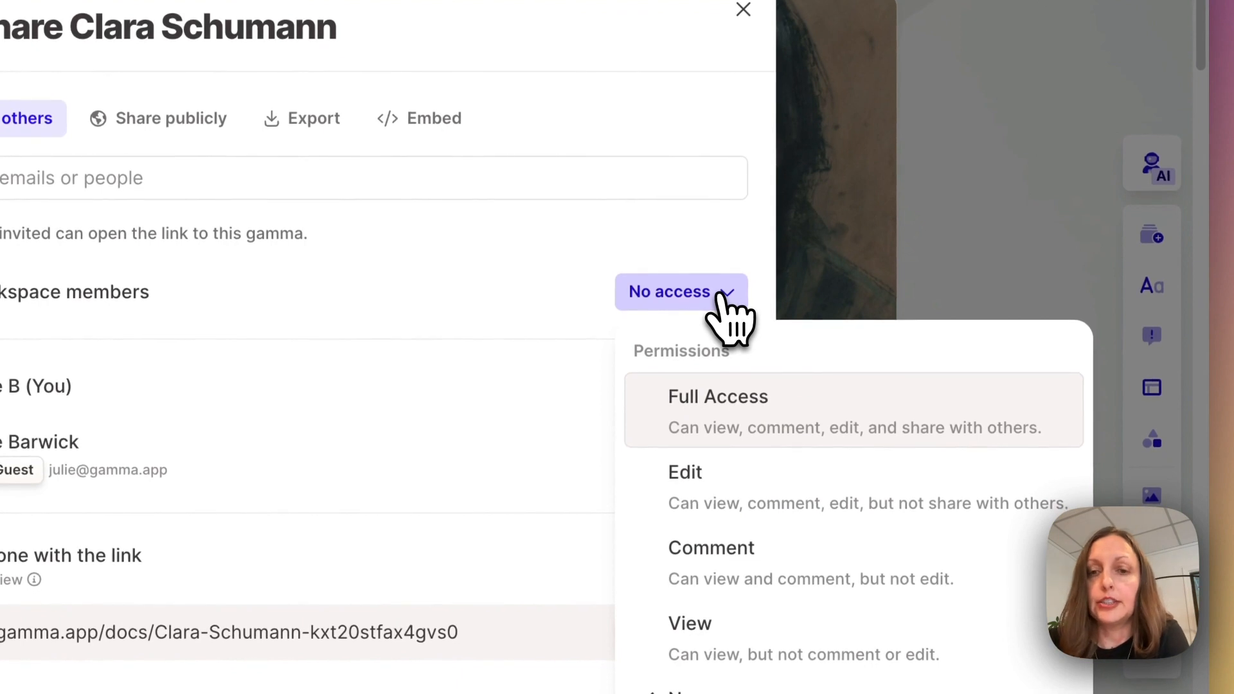
pyautogui.moveTo(712, 425)
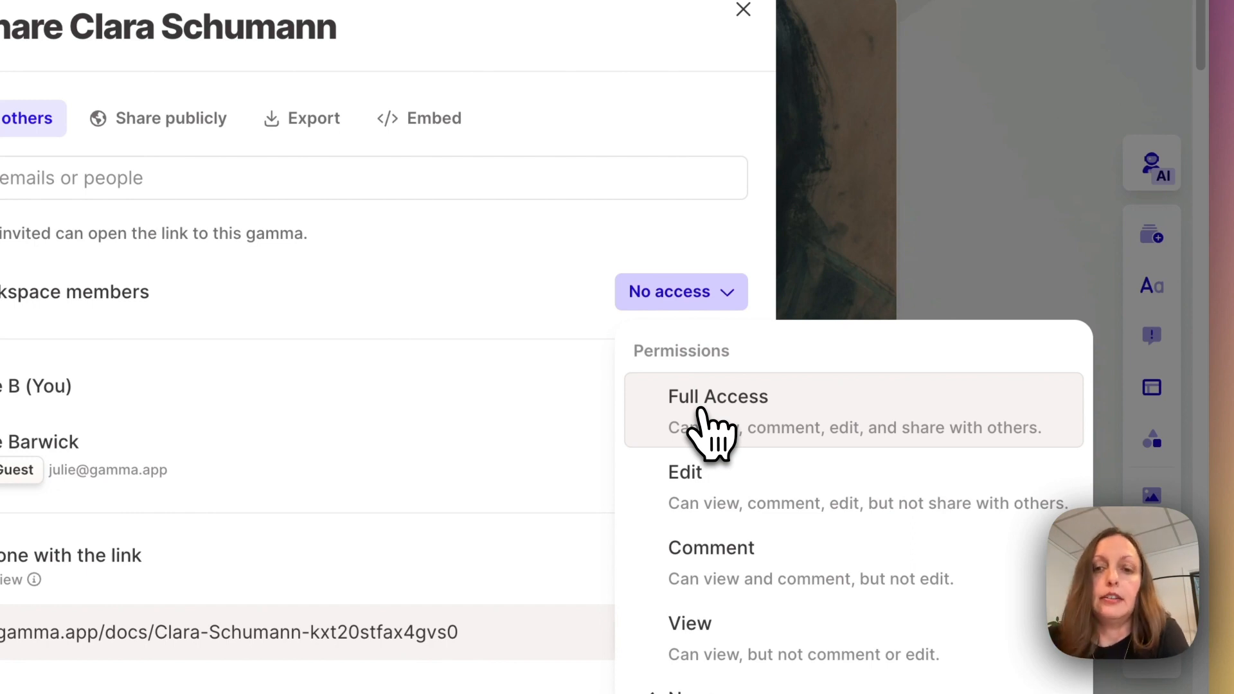
pyautogui.click(716, 397)
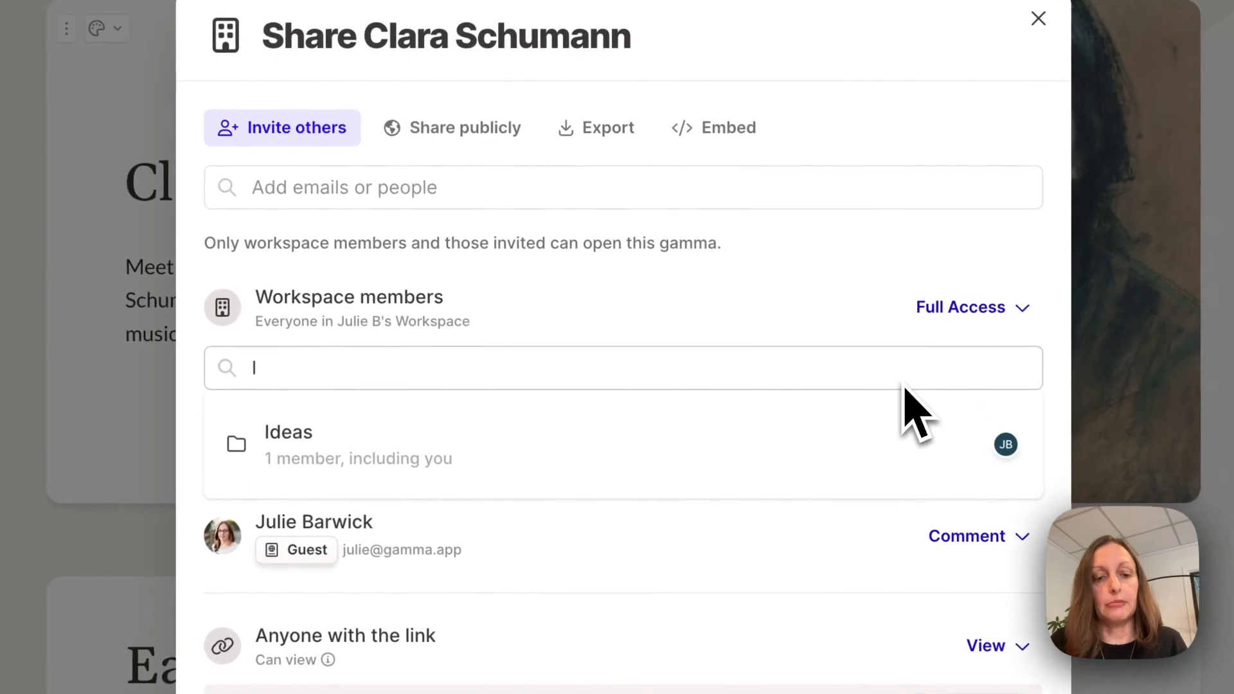
pyautogui.moveTo(787, 464)
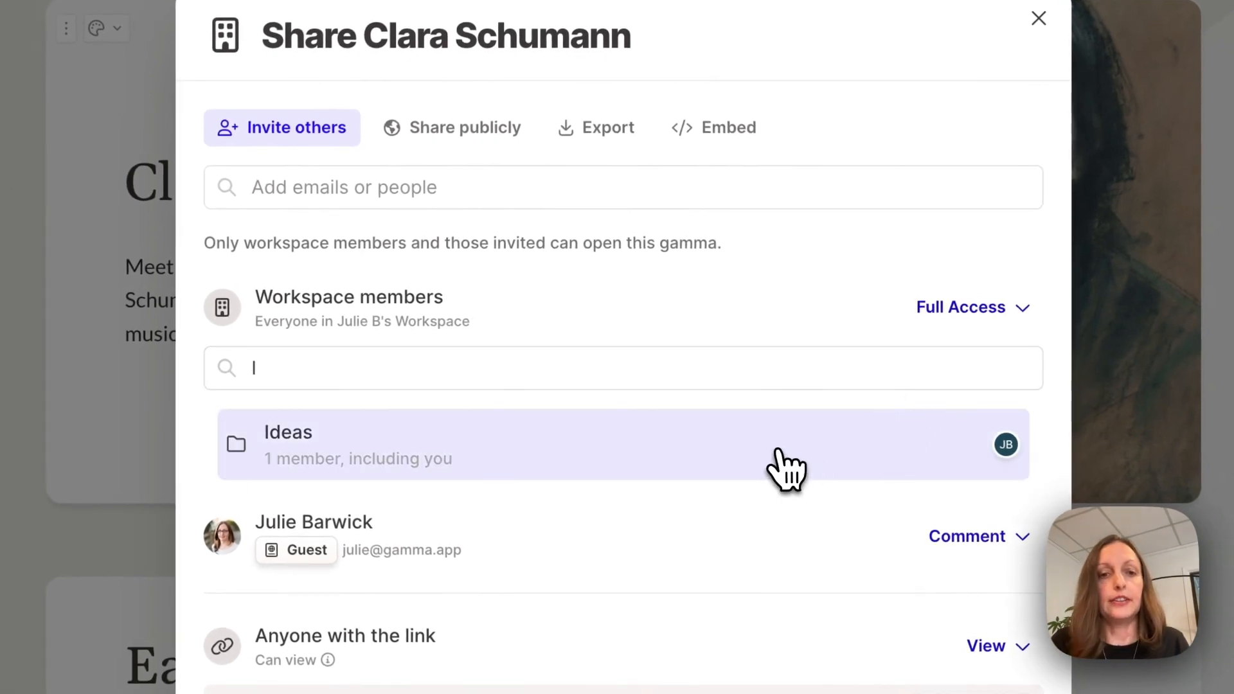
pyautogui.click(622, 443)
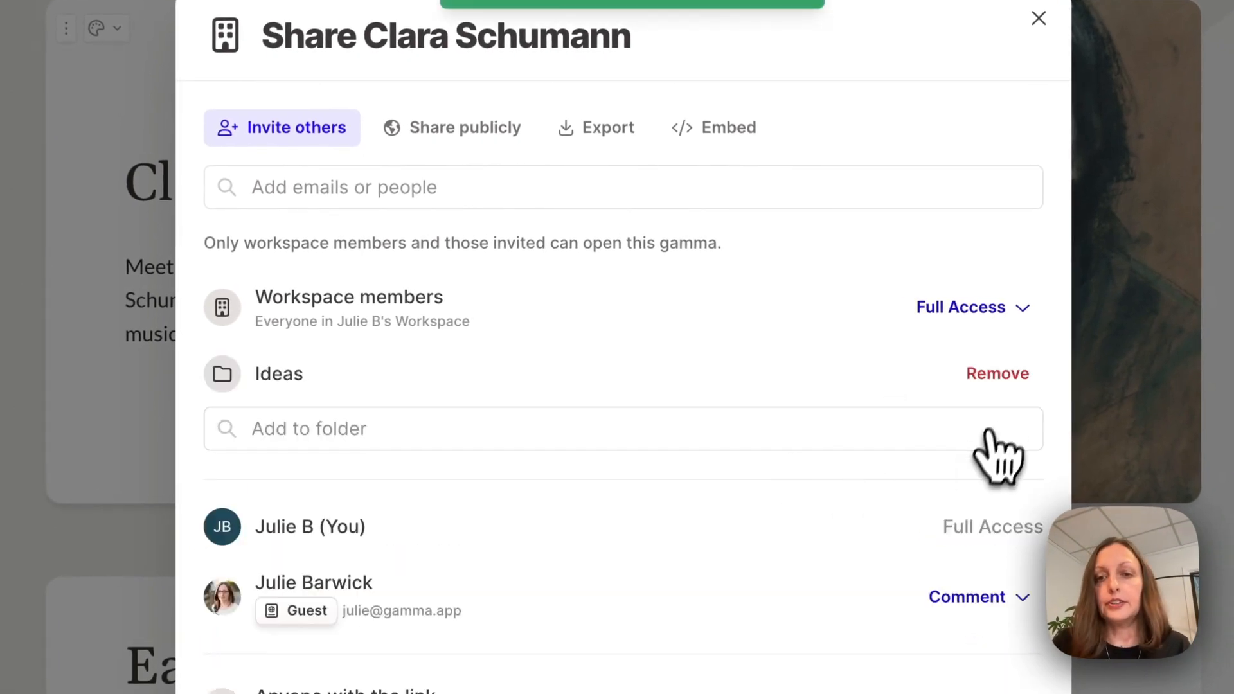
# Let anyone with the link edit the deck and copy the share link.
pyautogui.click(998, 373)
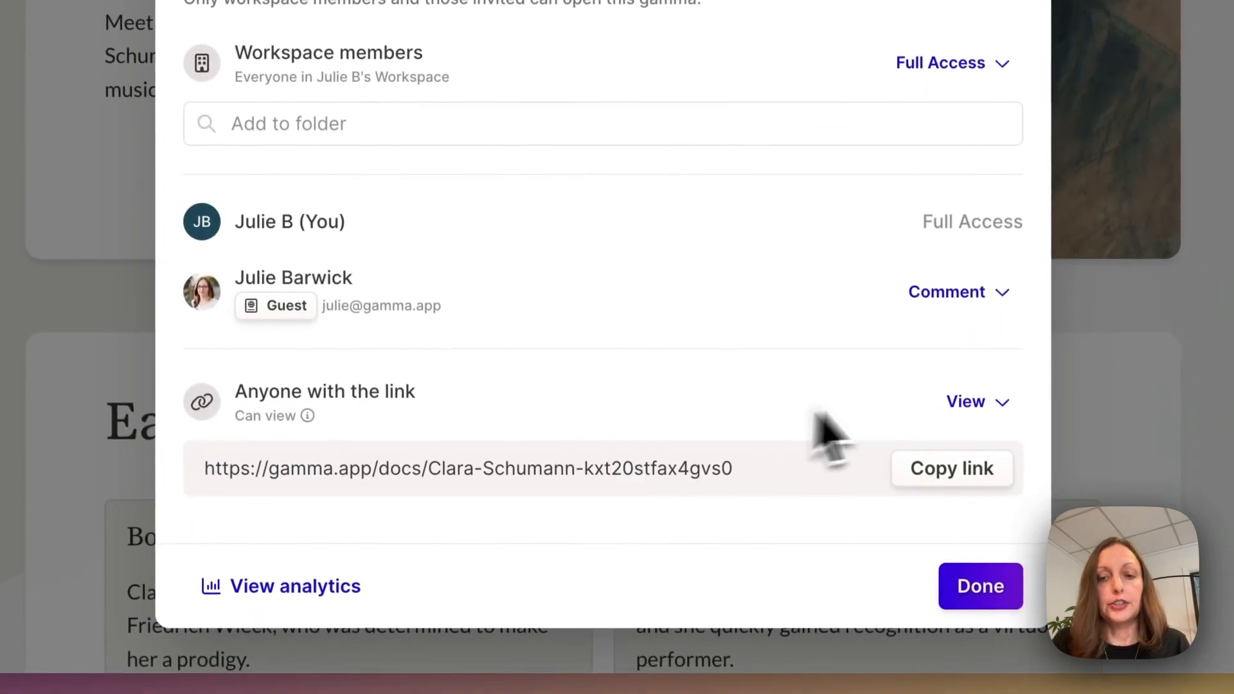
pyautogui.click(968, 401)
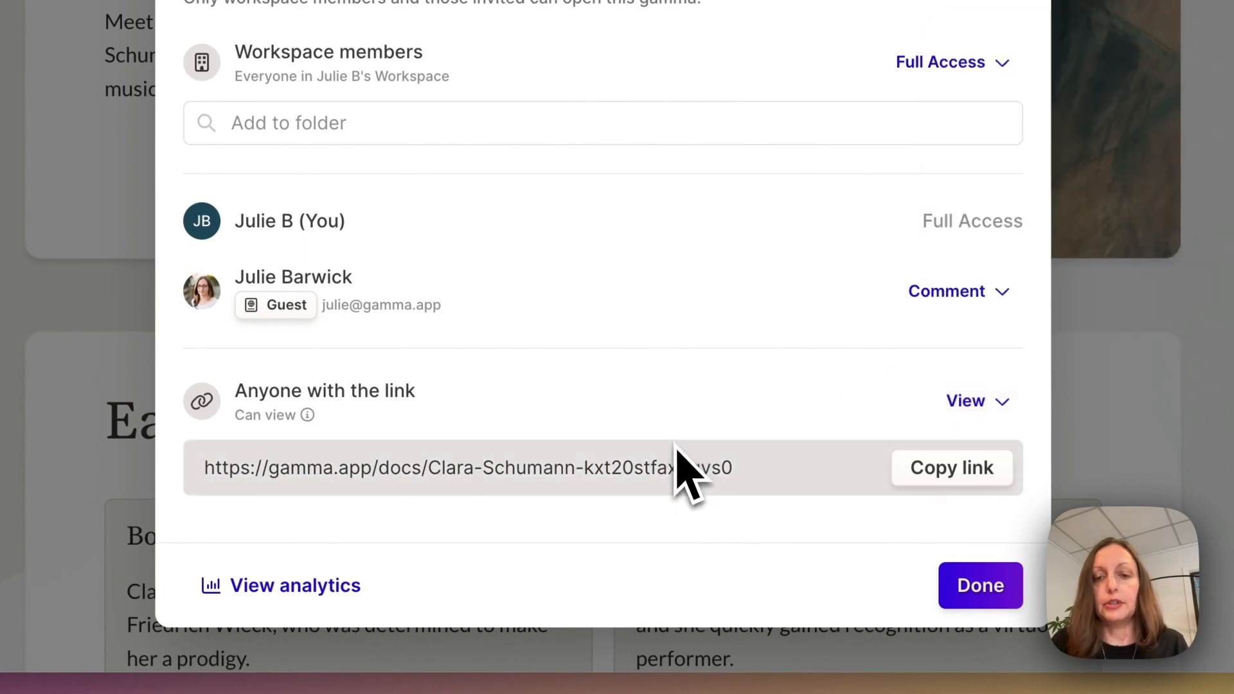
pyautogui.click(951, 468)
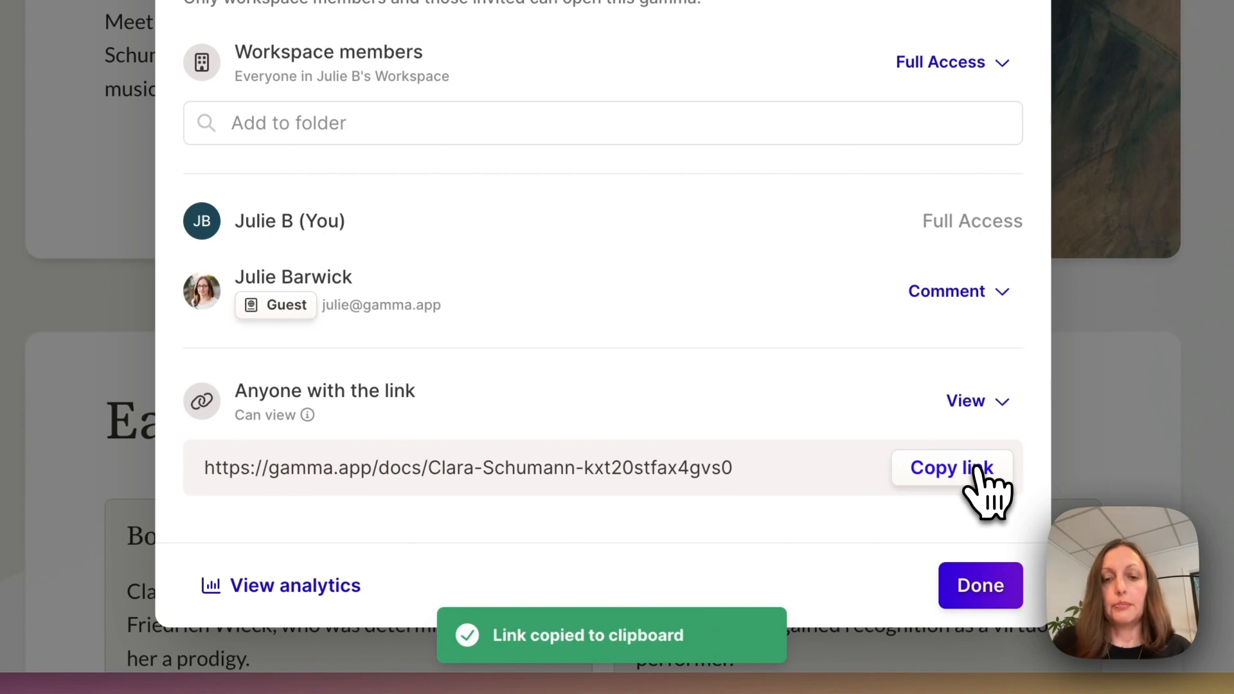
pyautogui.click(965, 401)
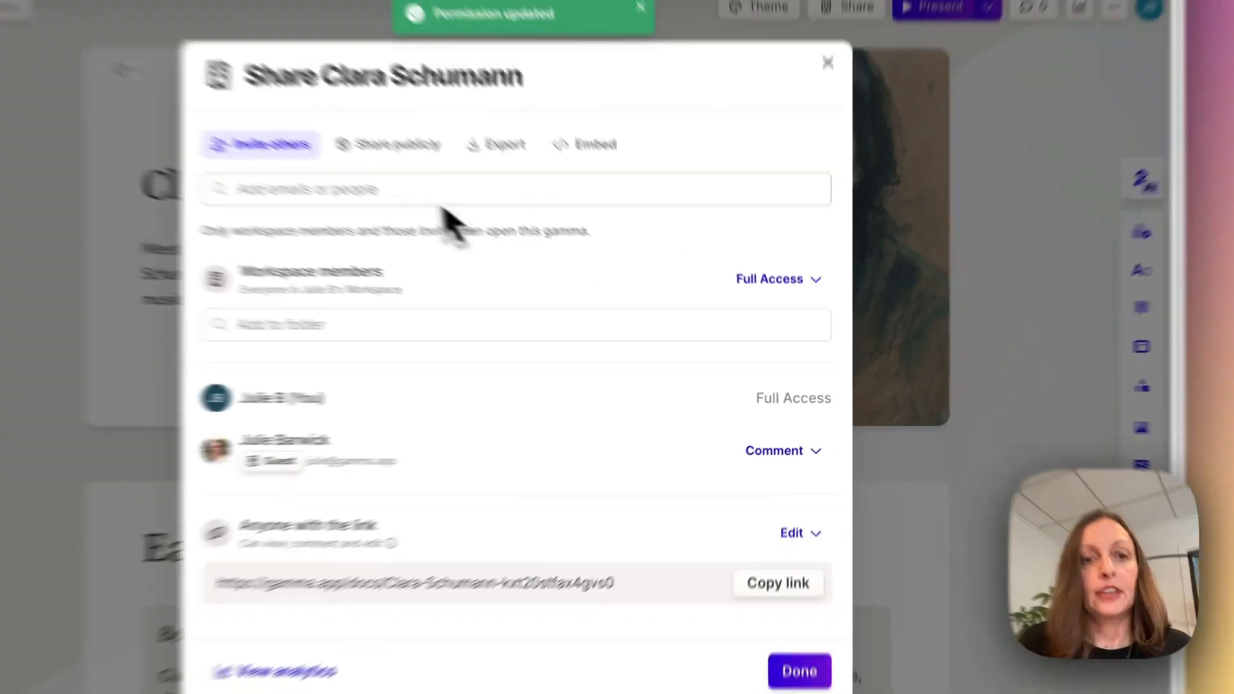
# Toggle public read-only access under Share publicly before moving to the export options.
pyautogui.click(537, 227)
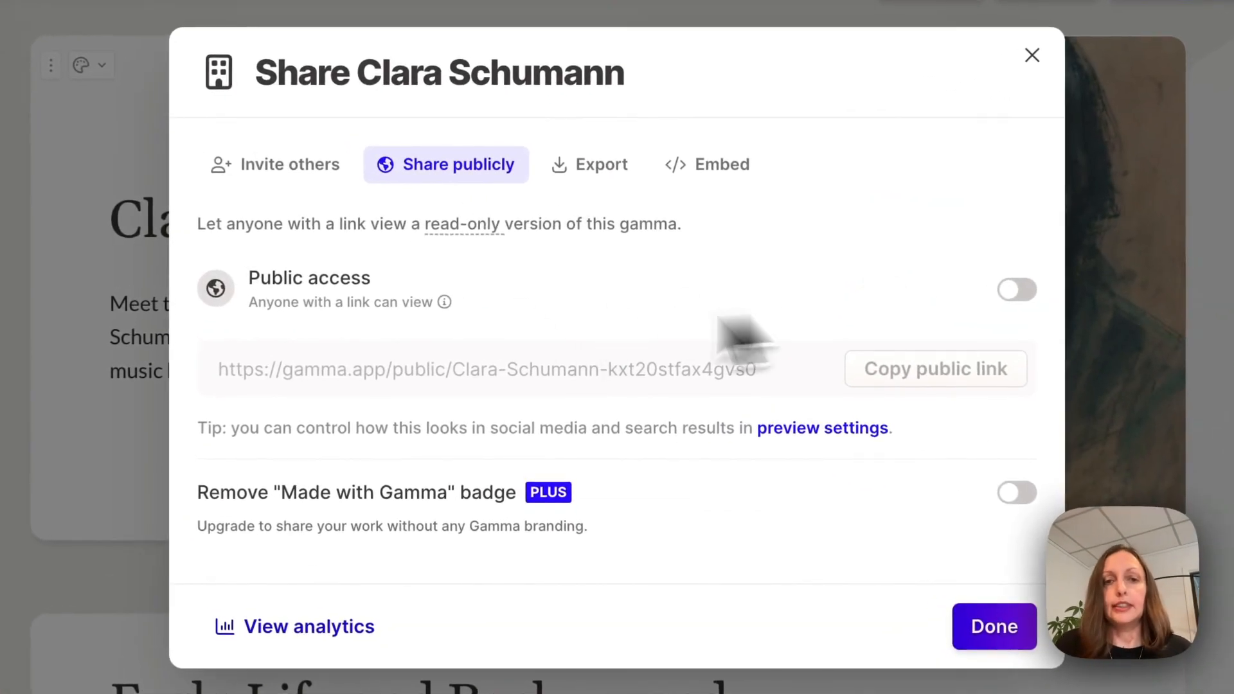
pyautogui.moveTo(472, 315)
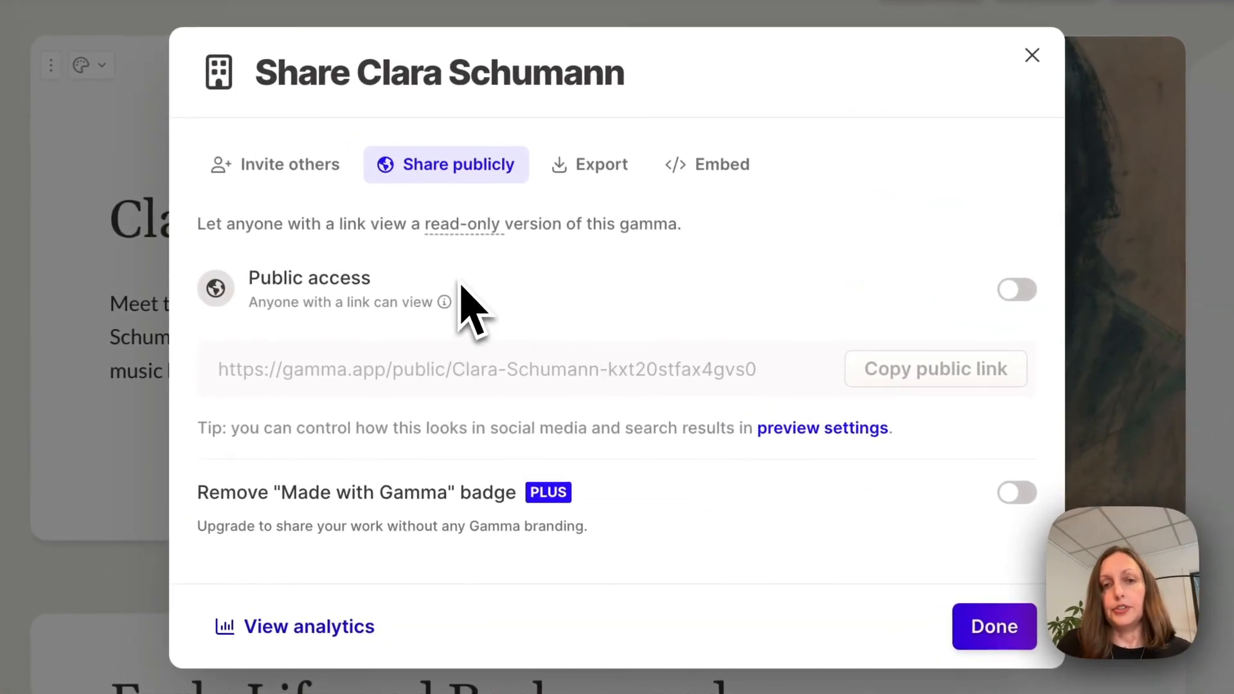
pyautogui.moveTo(464, 275)
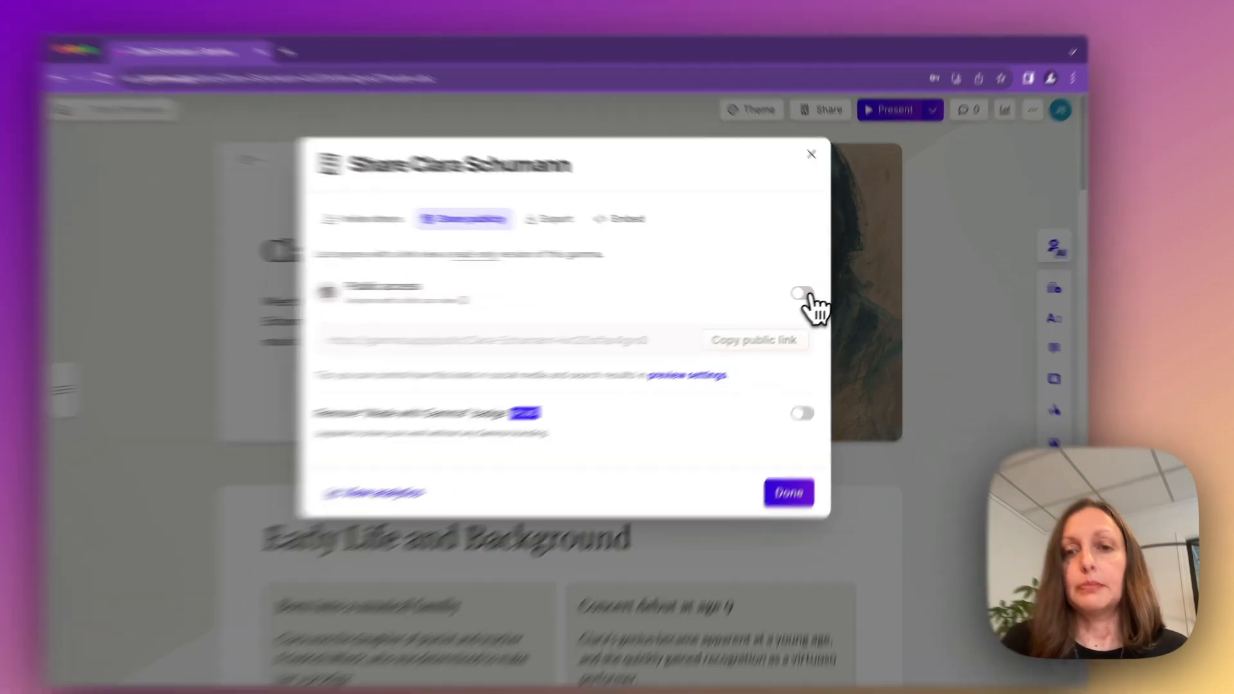
pyautogui.click(801, 293)
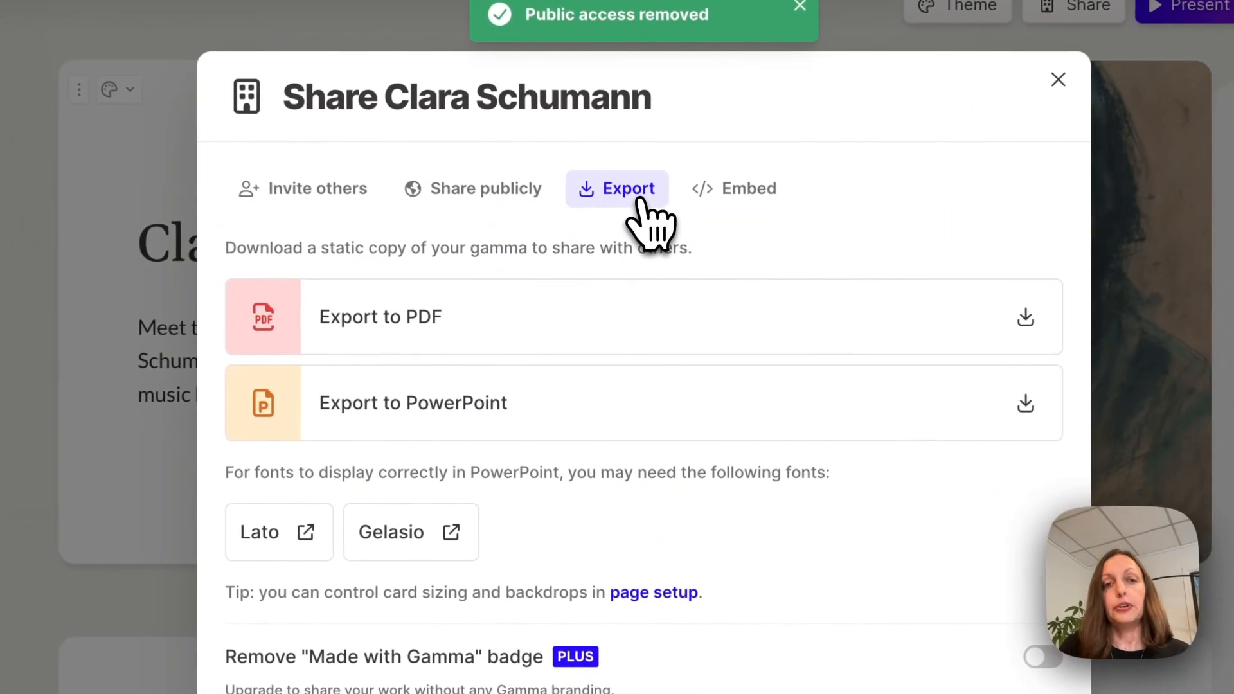
pyautogui.moveTo(598, 323)
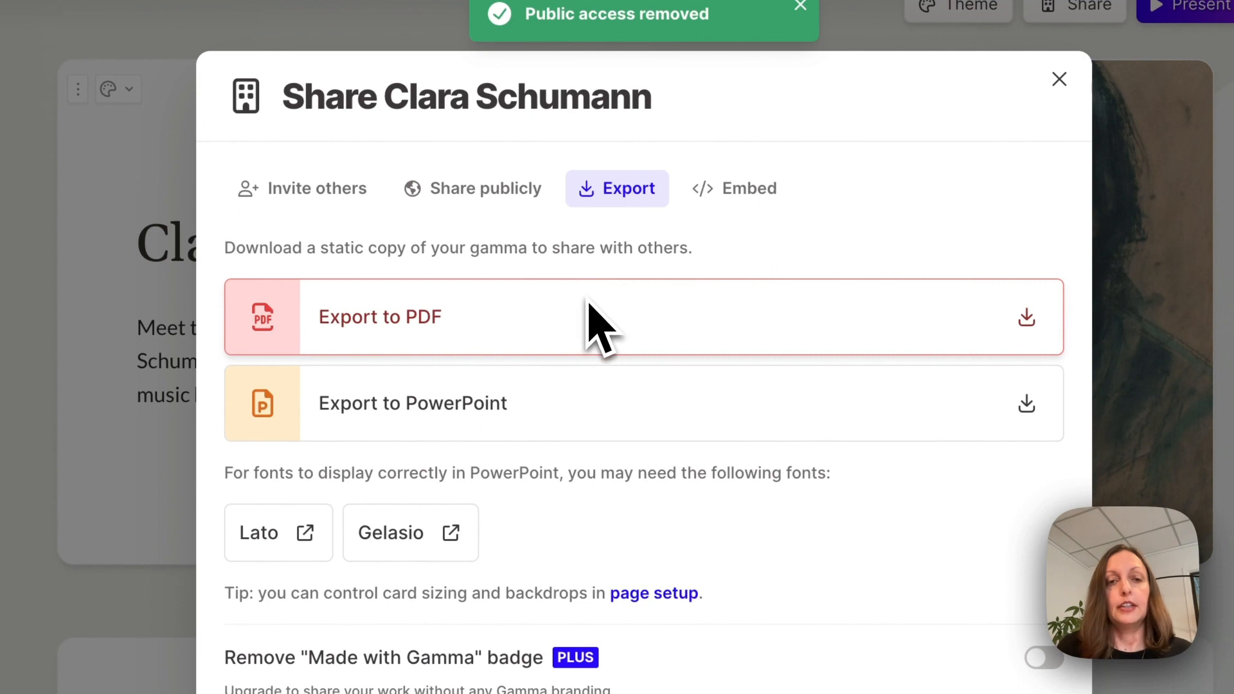
pyautogui.moveTo(605, 417)
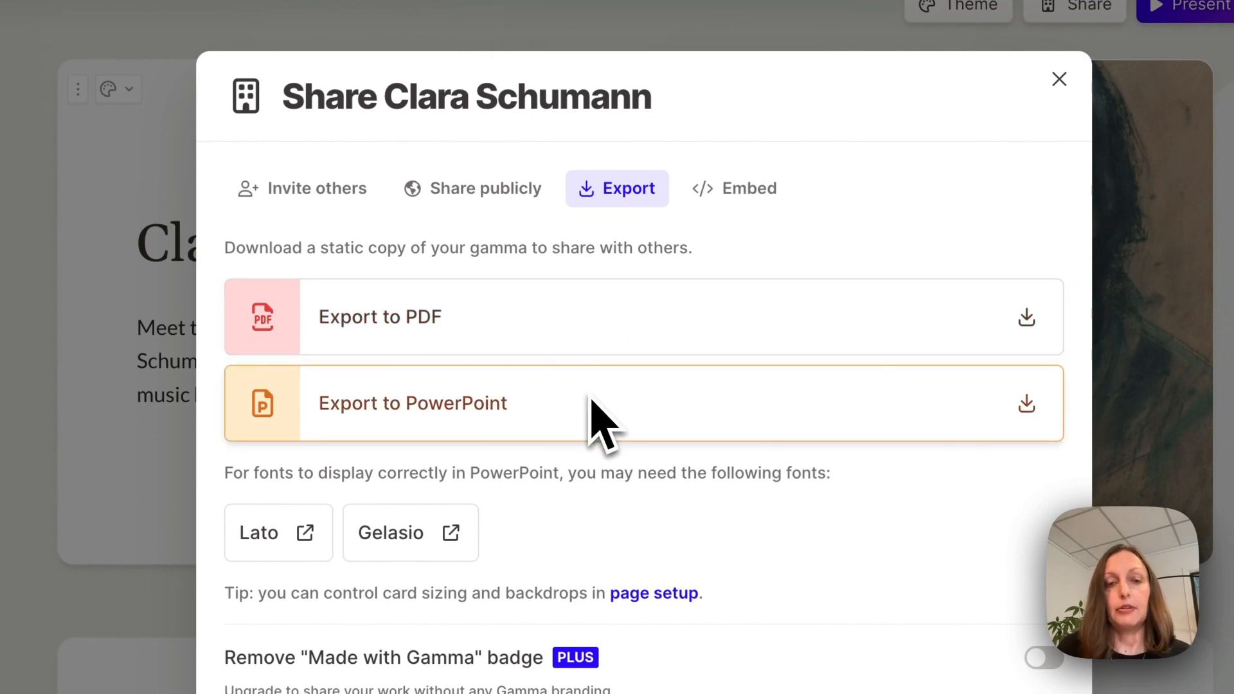
pyautogui.scroll(-3)
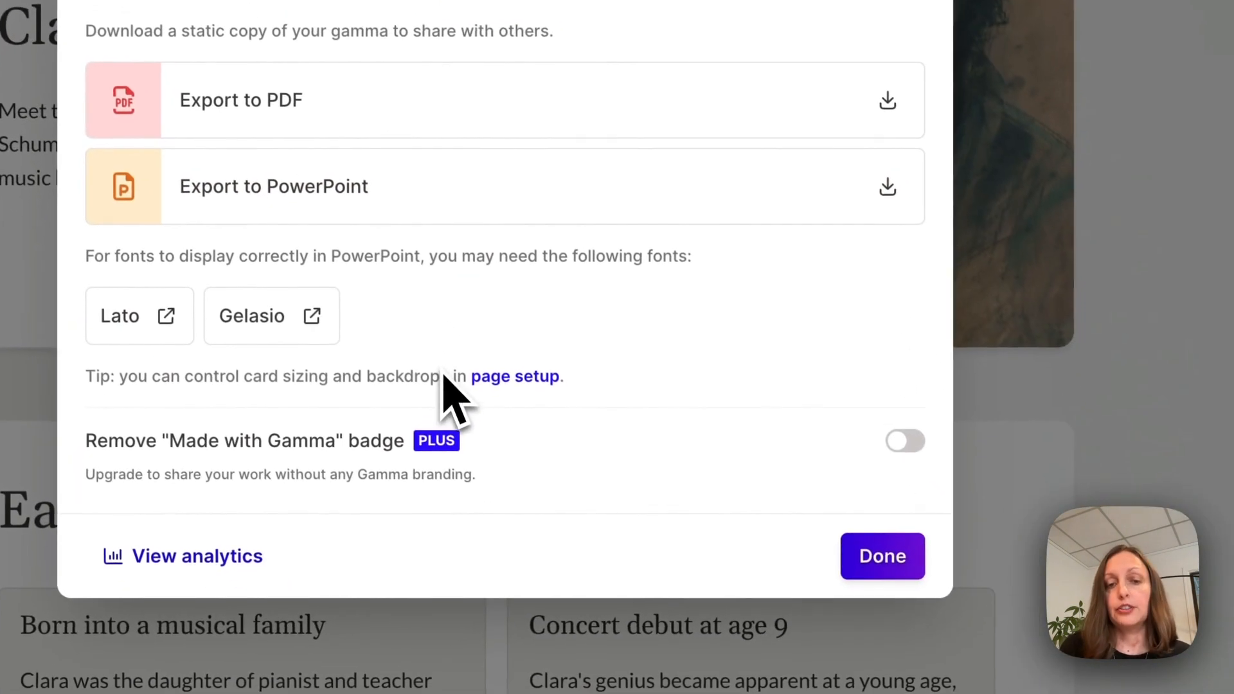
pyautogui.moveTo(527, 437)
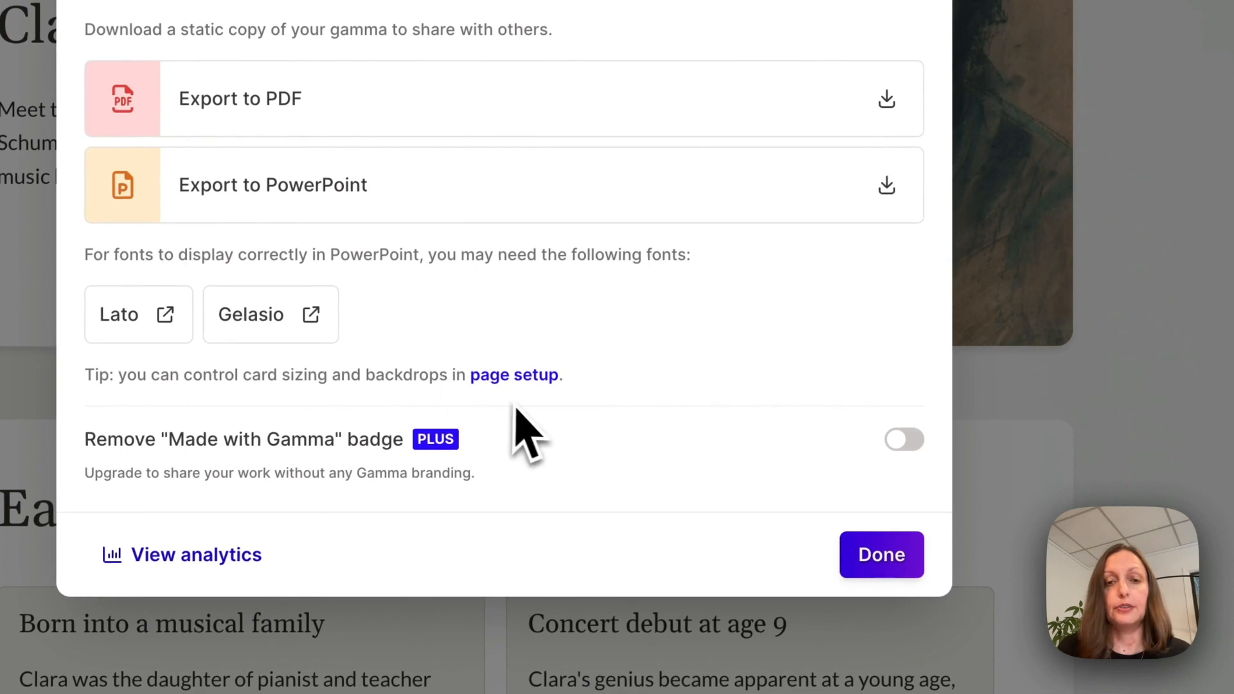
pyautogui.click(514, 374)
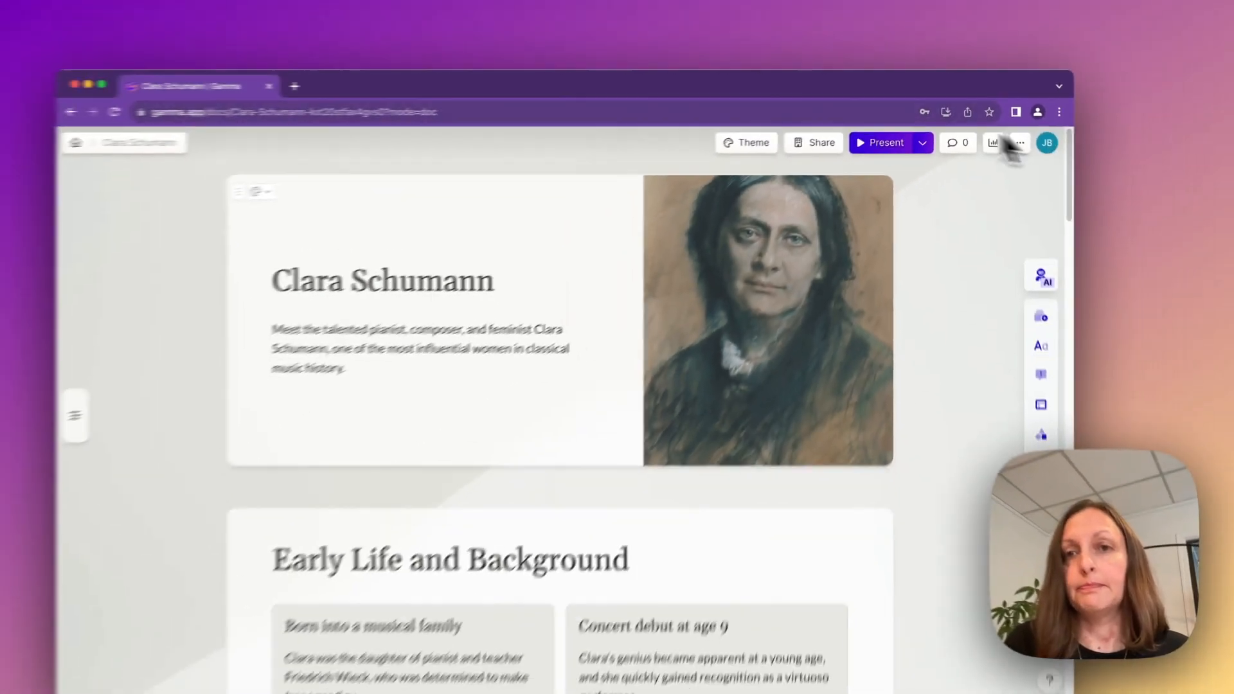
pyautogui.click(822, 143)
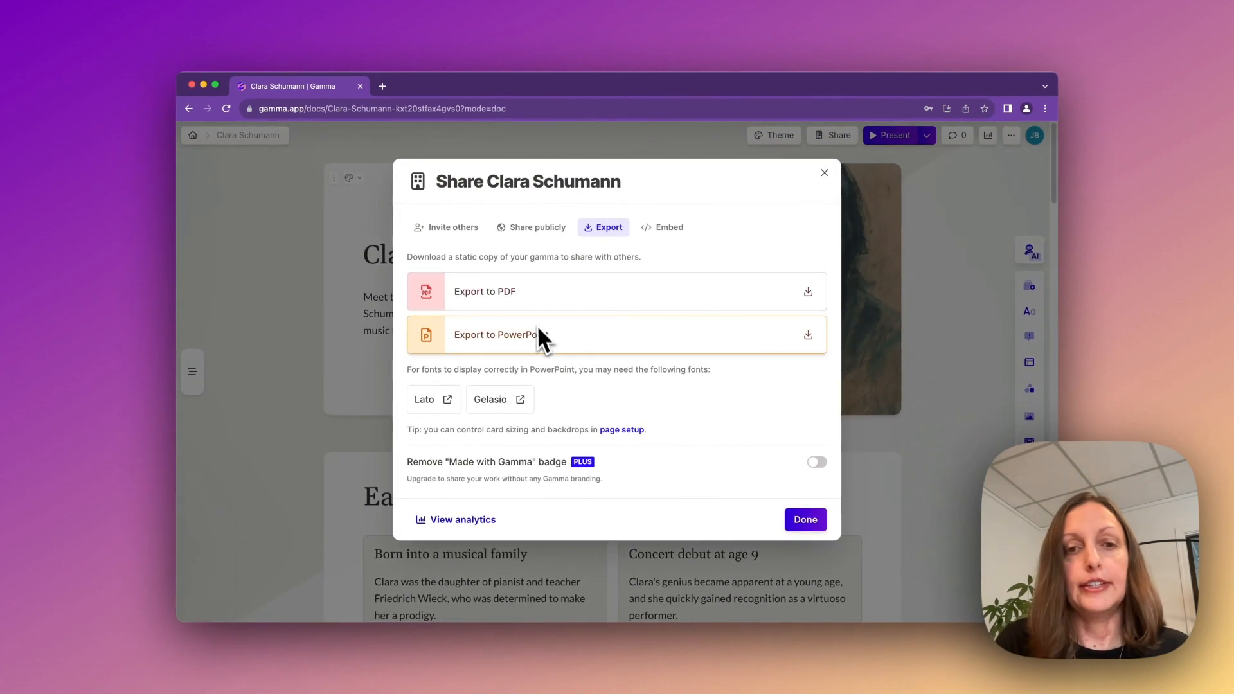
pyautogui.moveTo(580, 409)
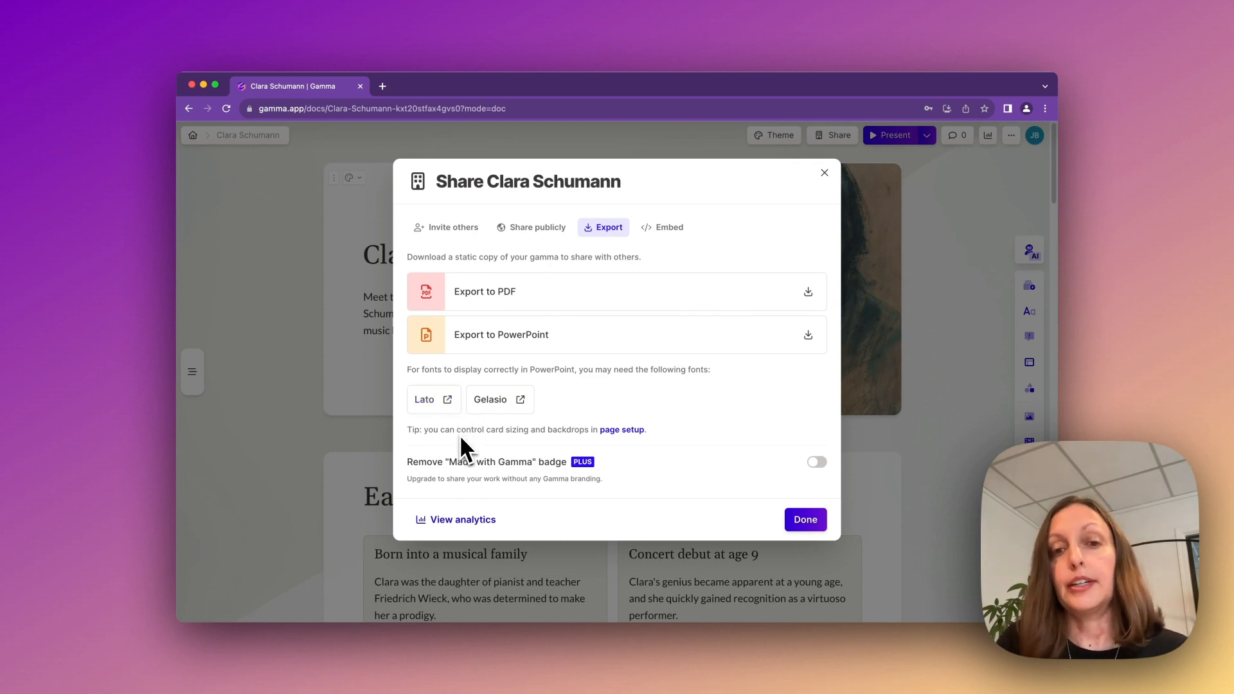
# Enable public access under Embed so the deck's iframe code appears.
pyautogui.click(668, 227)
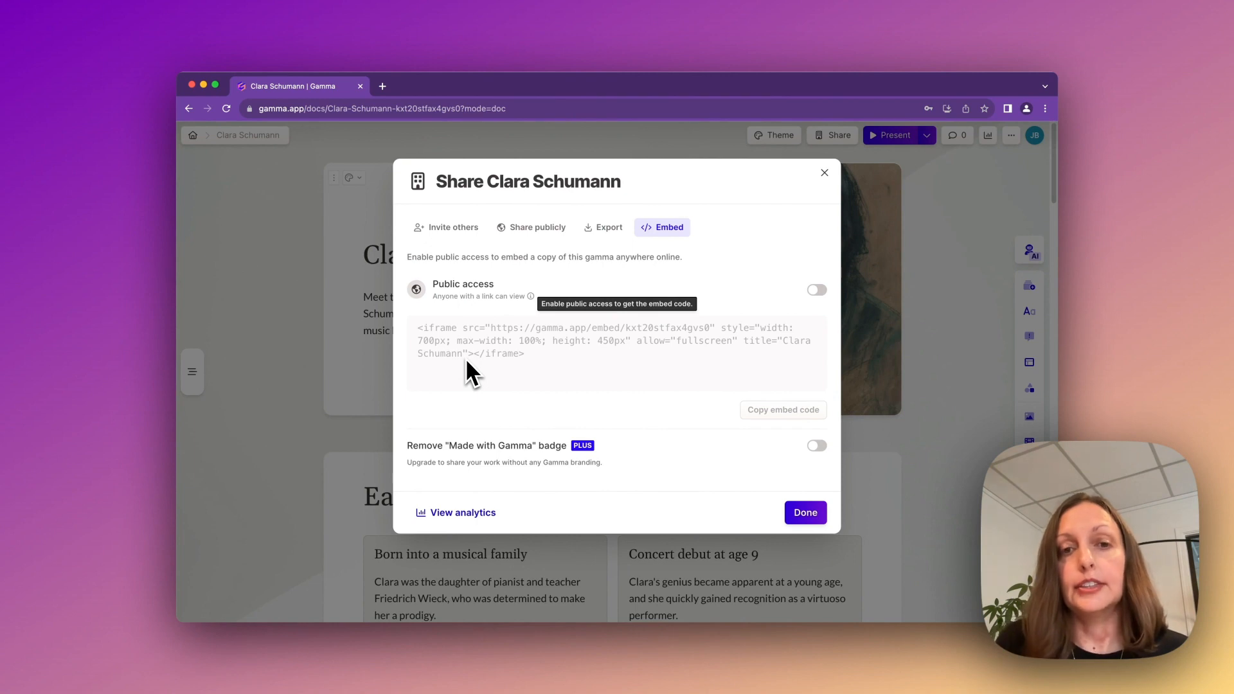
pyautogui.click(816, 289)
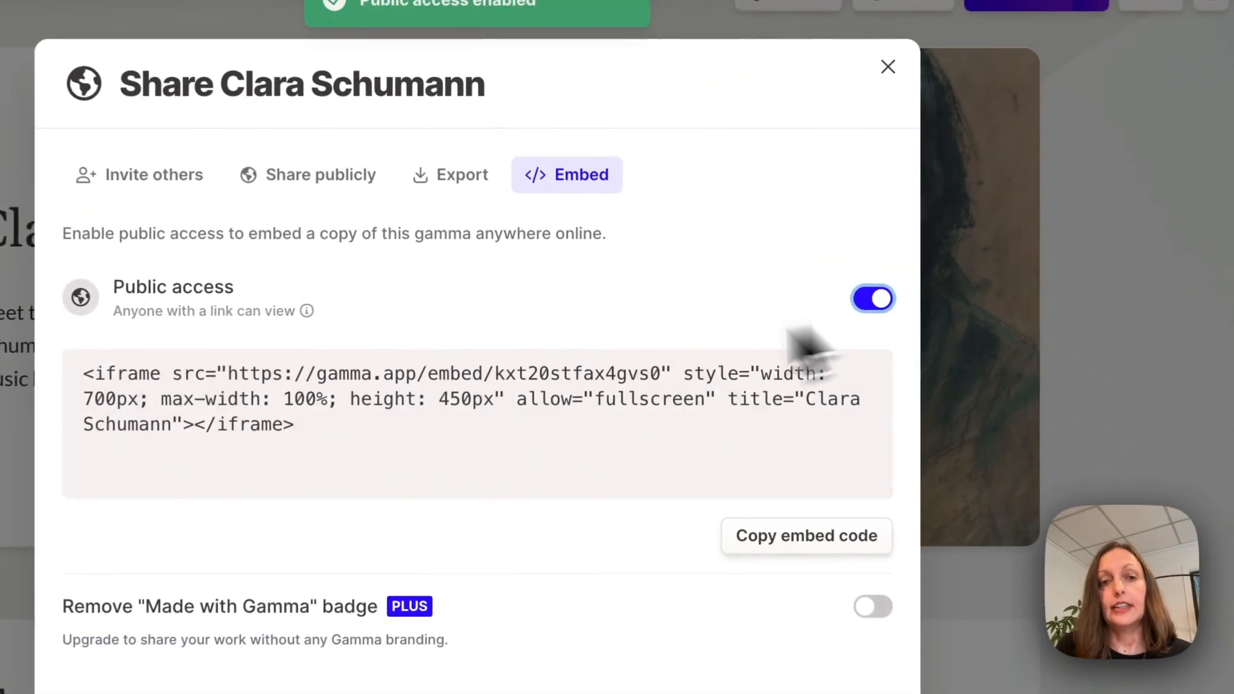